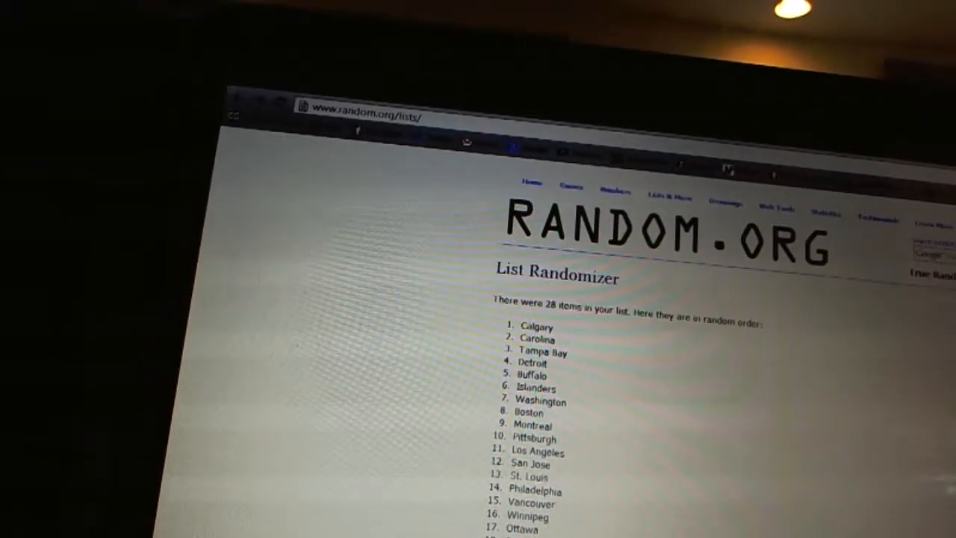
# - Bring up the context menu on the randomized 28-team list (Calgary first) to copy it
pyautogui.rightClick(537, 336)
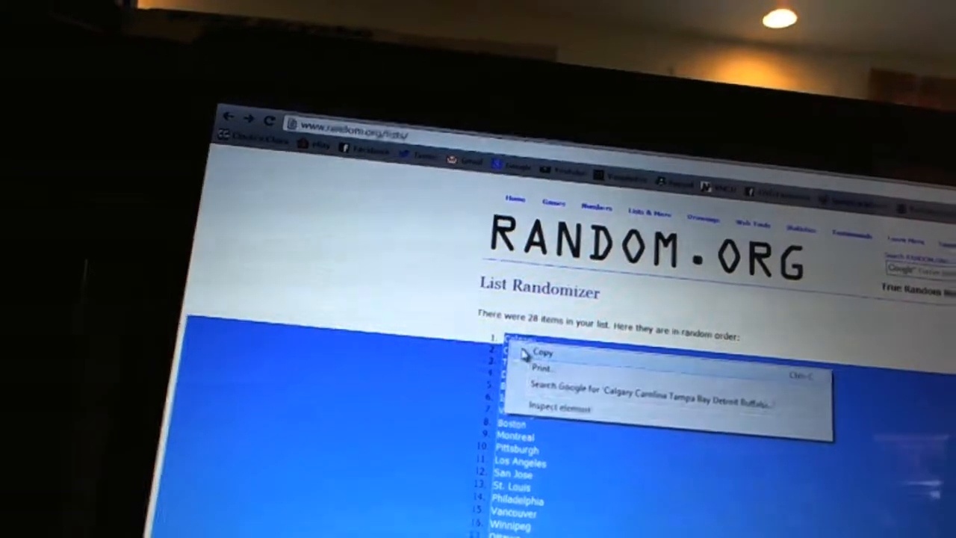